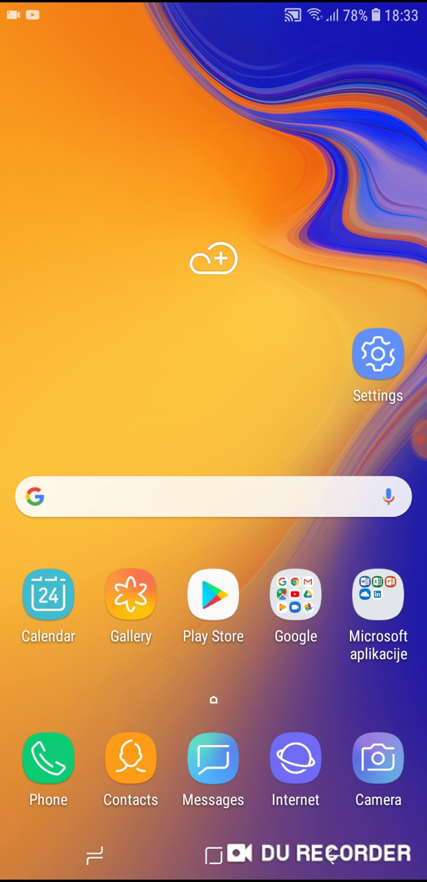
Launch Settings from the home screen and scroll down to the Accessibility entry
left_click(377, 353)
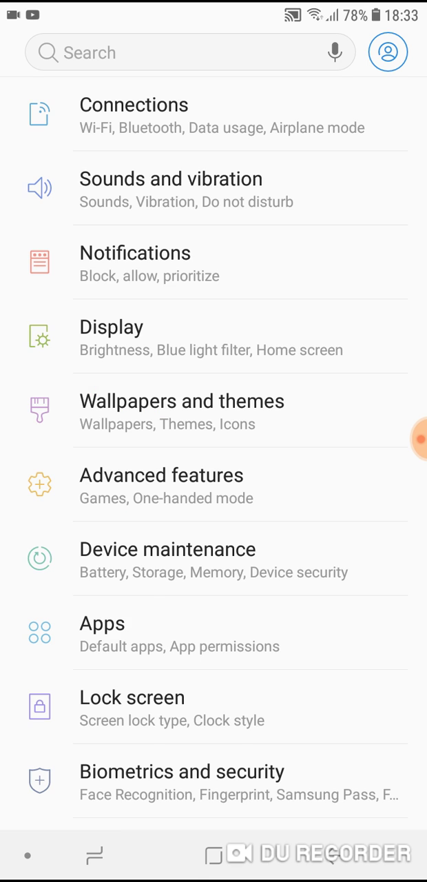
scroll("down", 3)
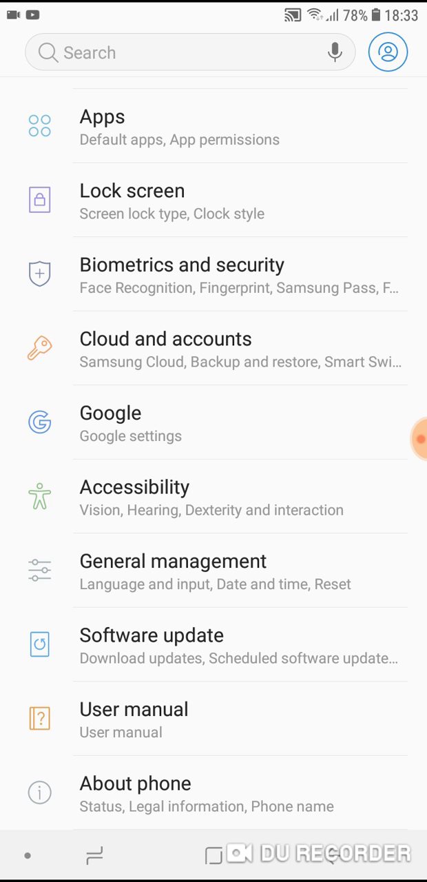
Navigate Accessibility > Hearing > Flash notification
left_click(135, 487)
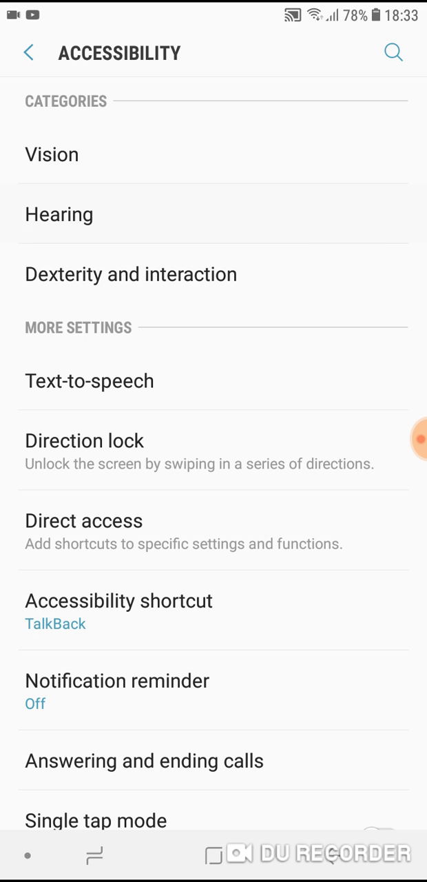
left_click(58, 215)
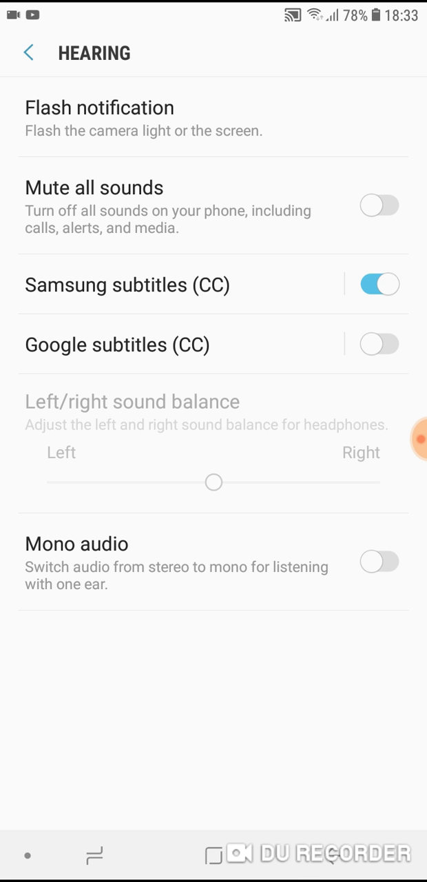
left_click(99, 107)
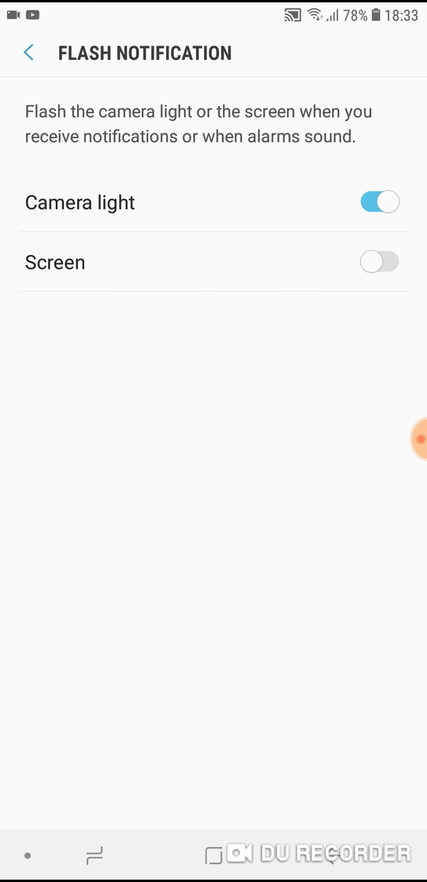
Toggle Camera light off and back on, then enable Screen flashing and confirm TURN ON
left_click(380, 201)
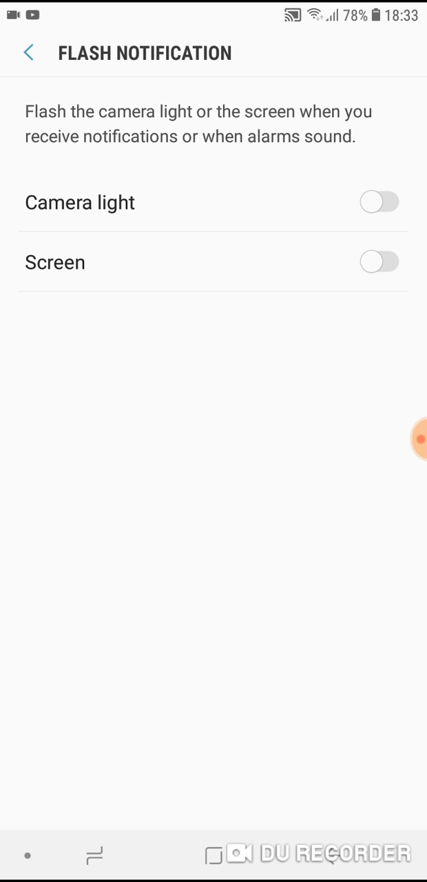
left_click(379, 201)
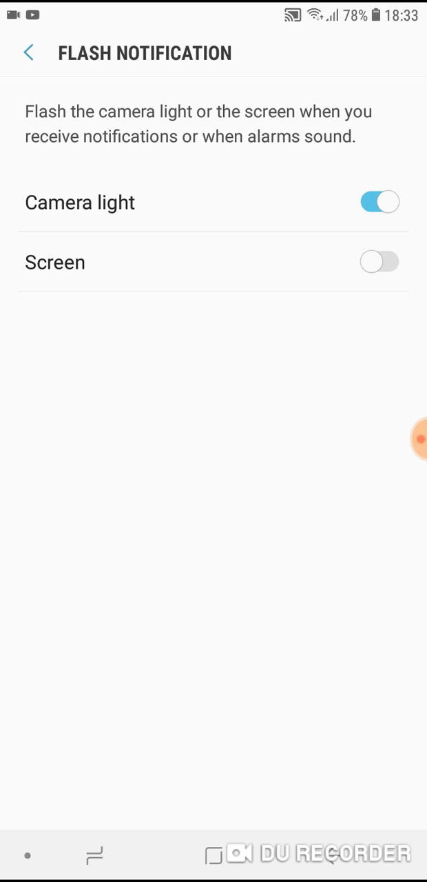
left_click(379, 262)
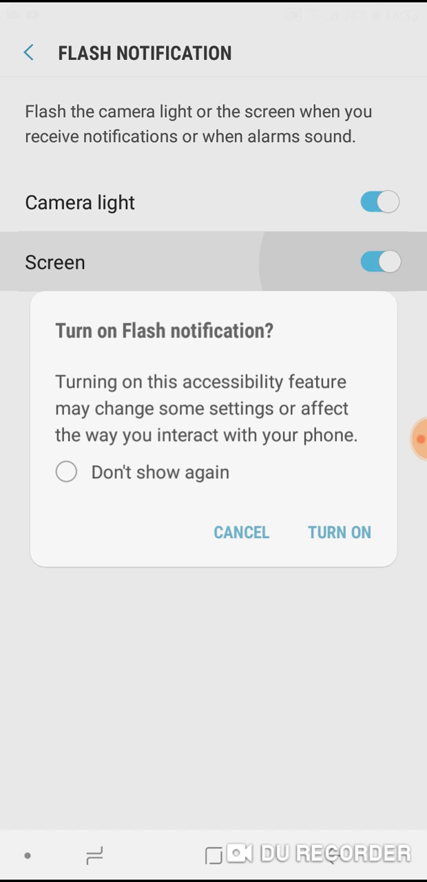
left_click(339, 532)
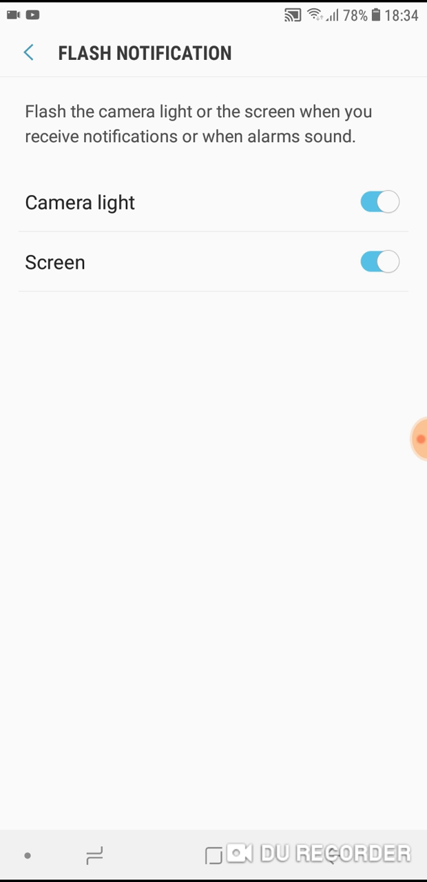